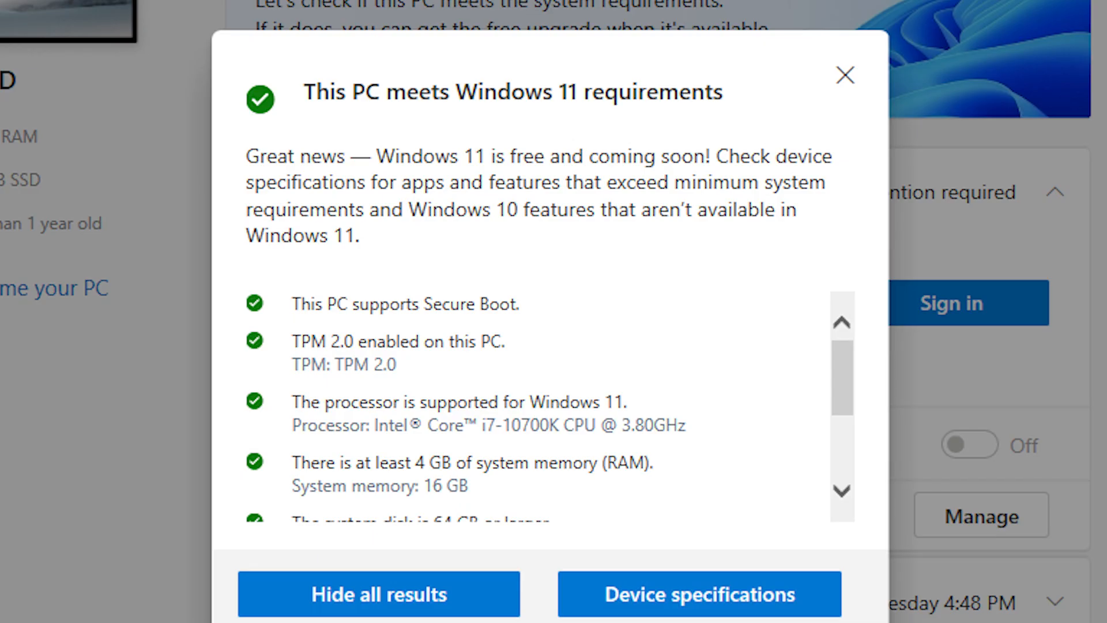
Dismiss the PC Health Check results window, leaving an empty Windows 10 desktop
left_click(844, 76)
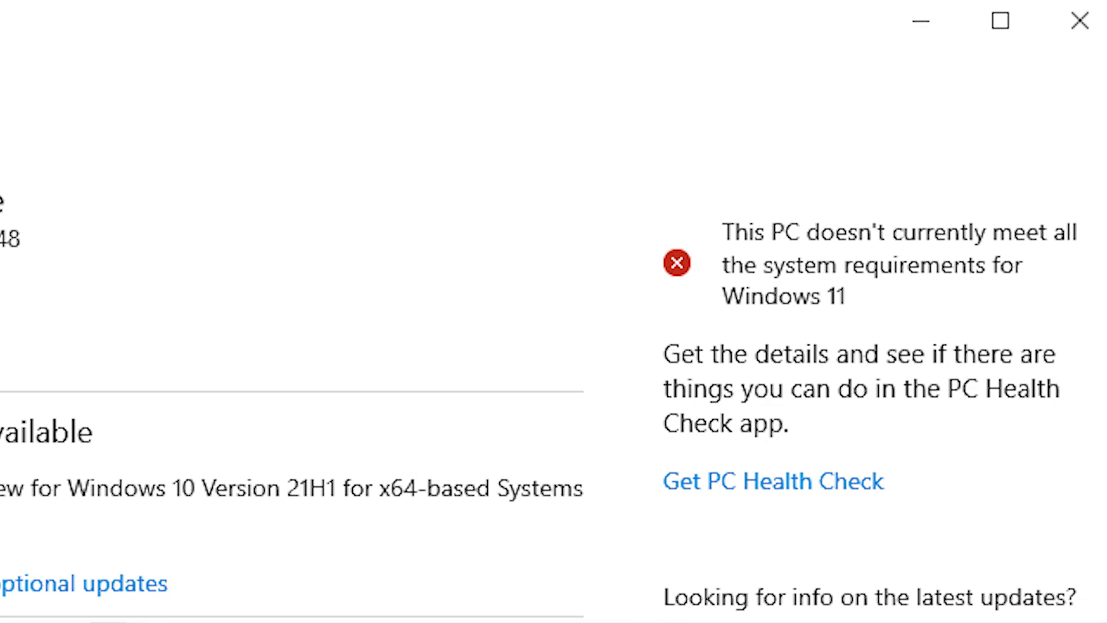
left_click(1080, 20)
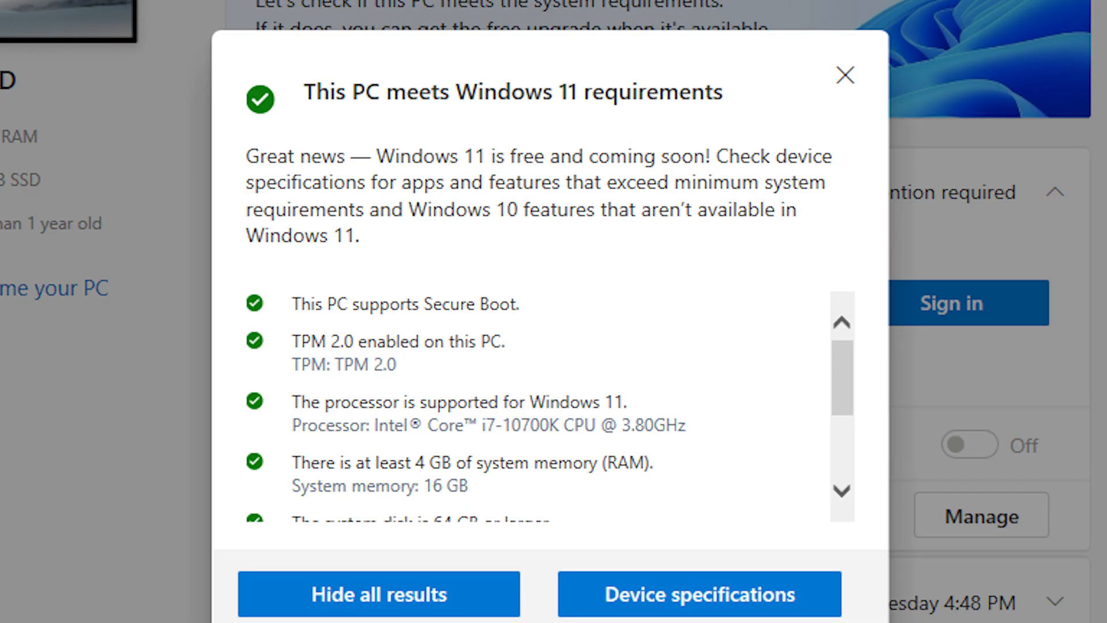
left_click(845, 75)
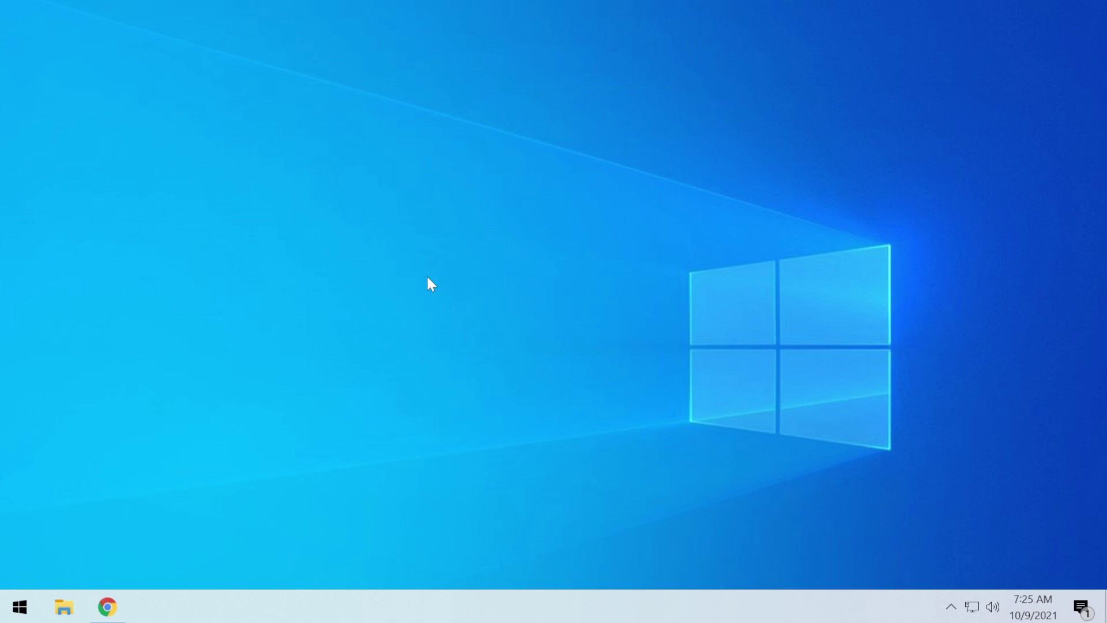
mouse_move(490, 286)
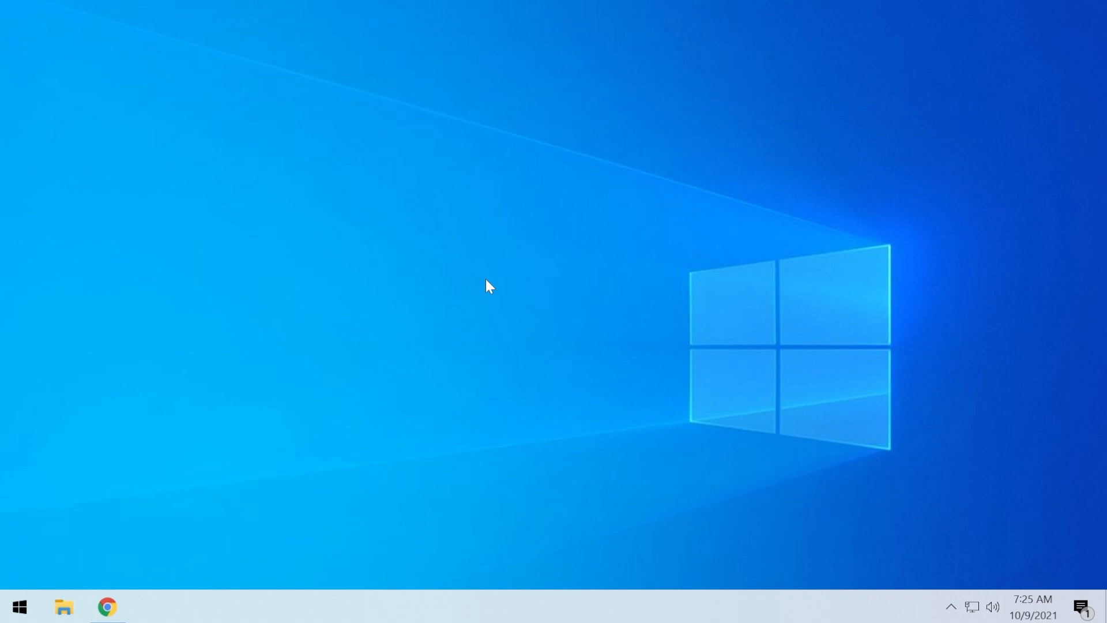
mouse_move(380, 405)
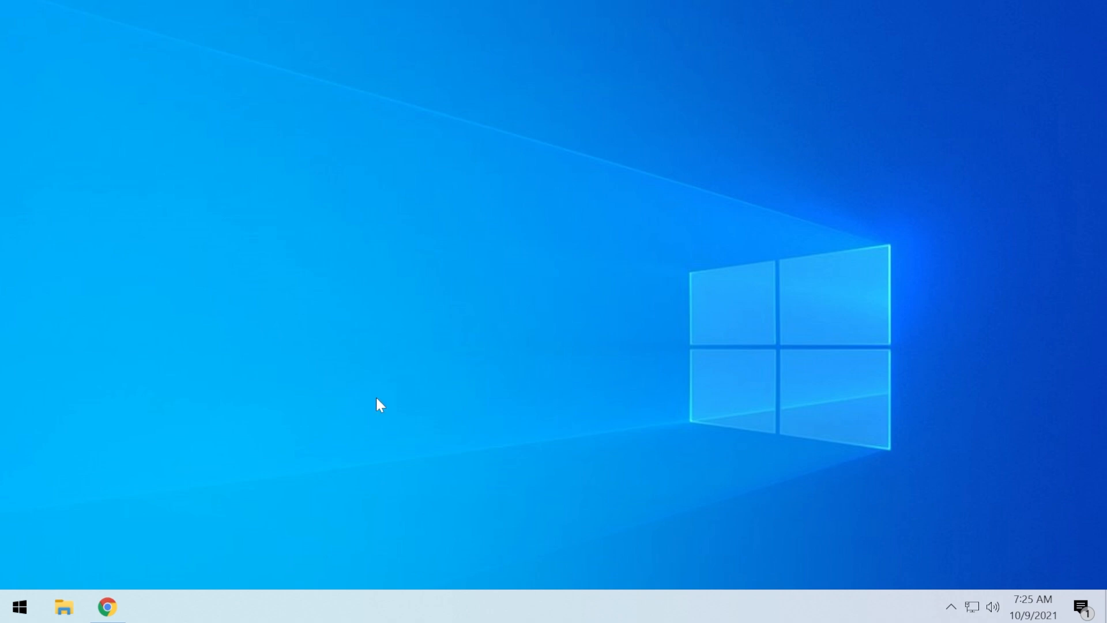
Open the Download Windows 11 page in Chrome and scroll through the install options
left_click(107, 606)
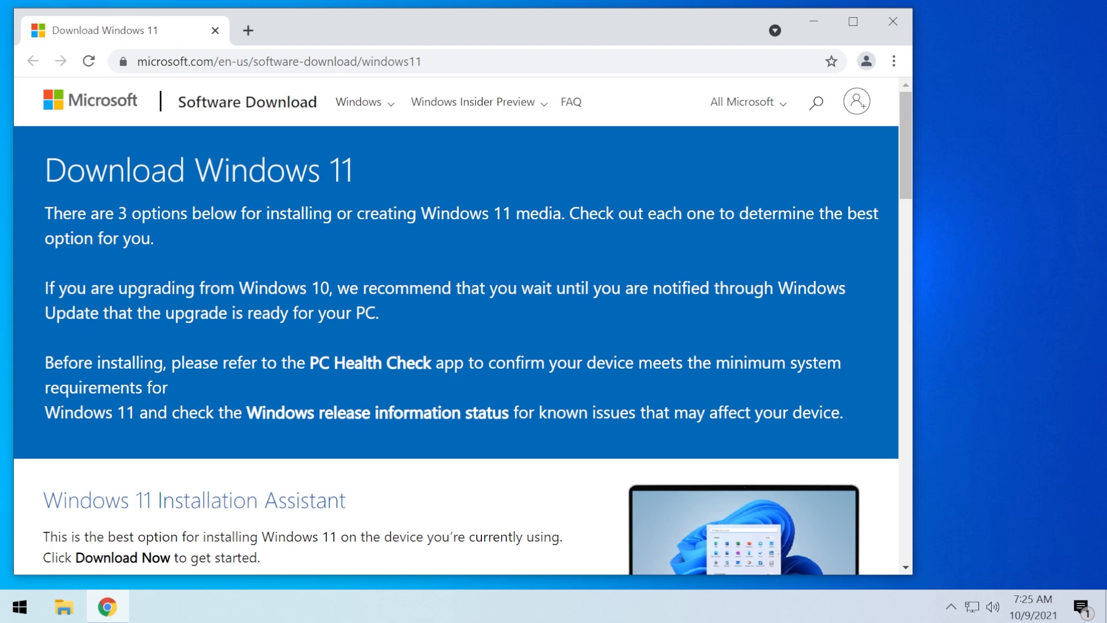
scroll("down", 3)
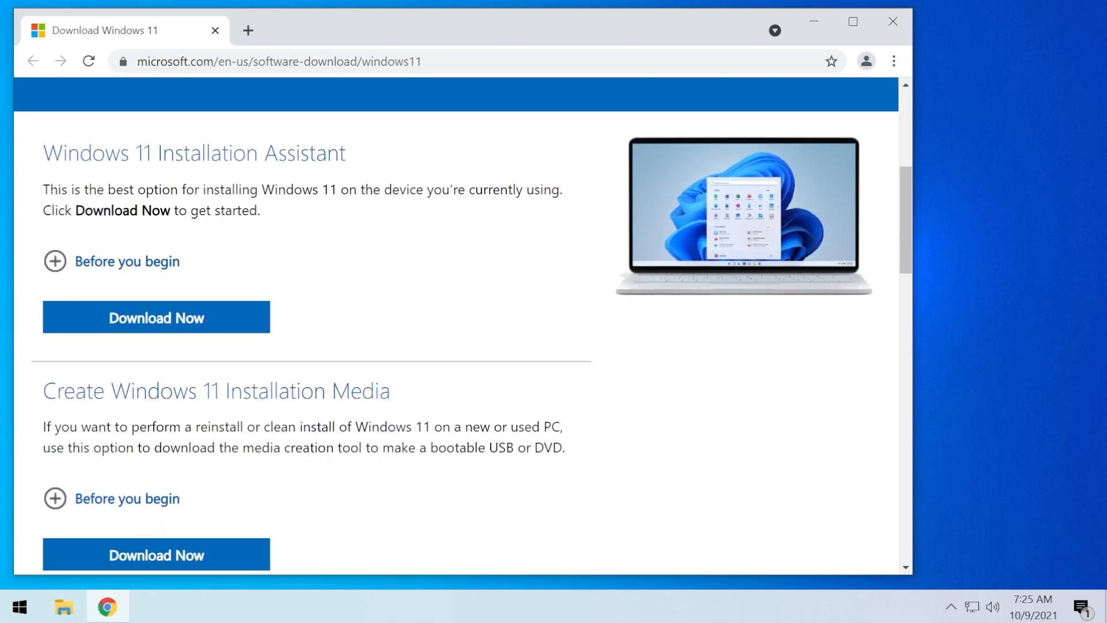
scroll("down", 3)
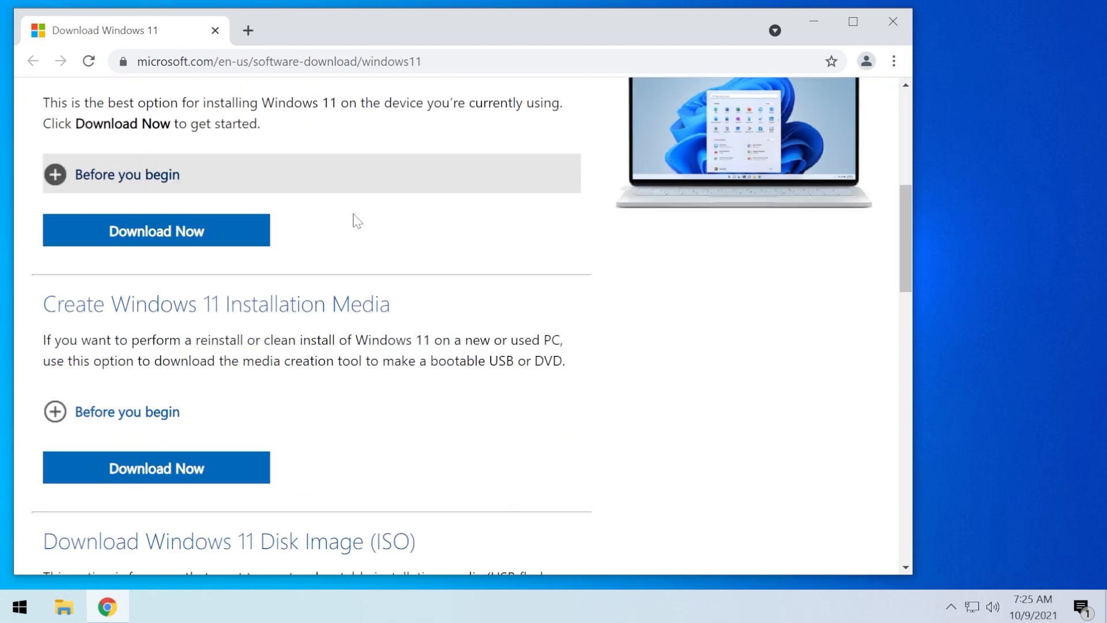
mouse_move(371, 381)
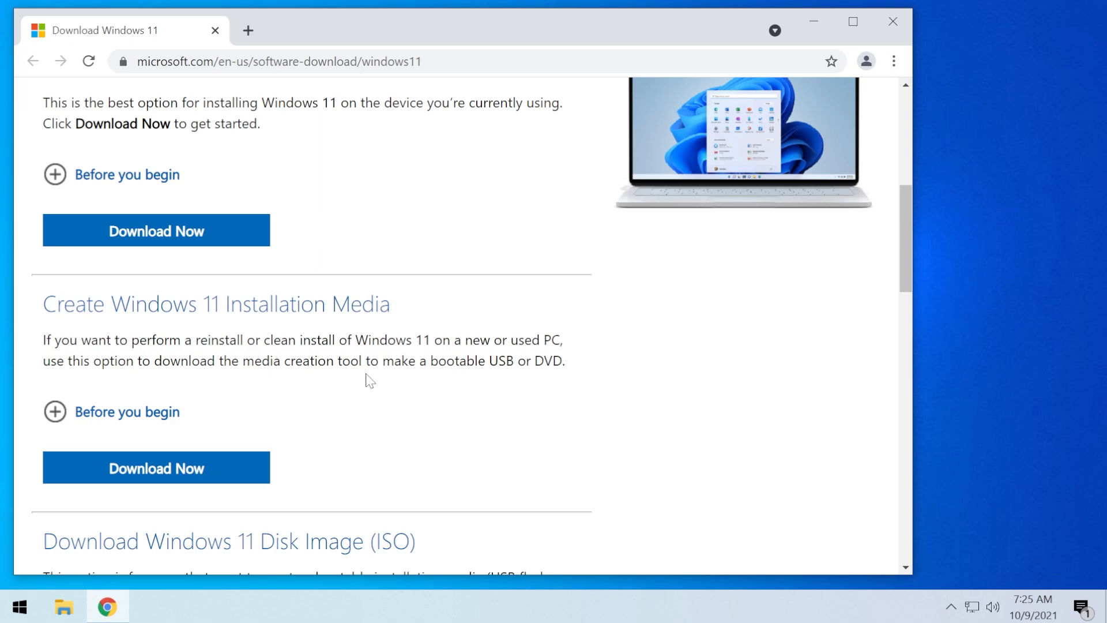
scroll("down", 3)
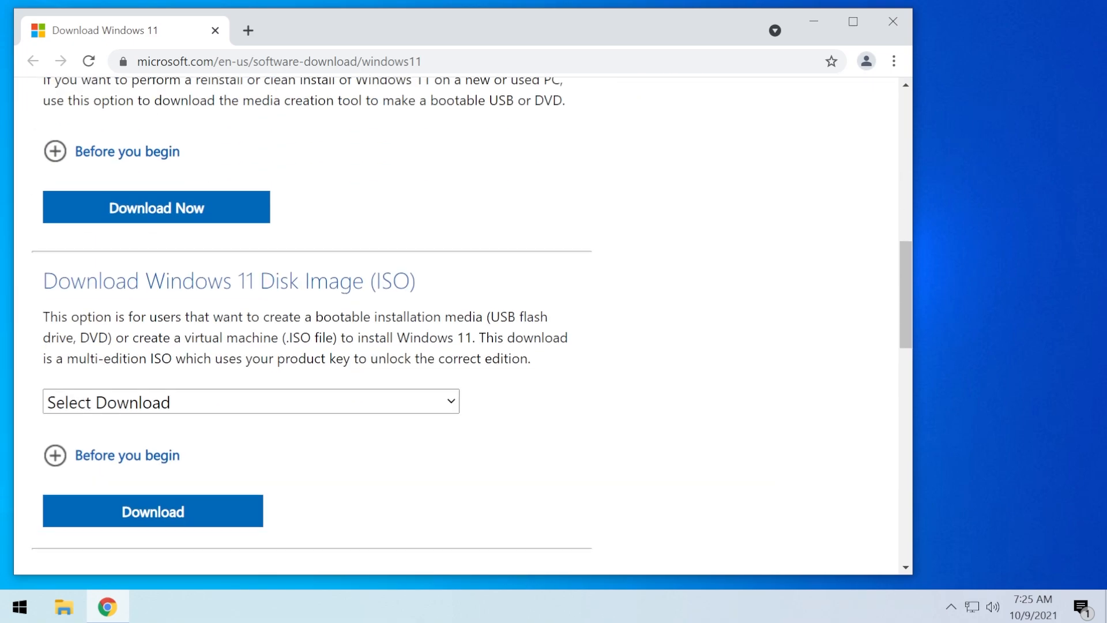
Download the Windows 11 Installation Assistant using Download Now
scroll("up", 3)
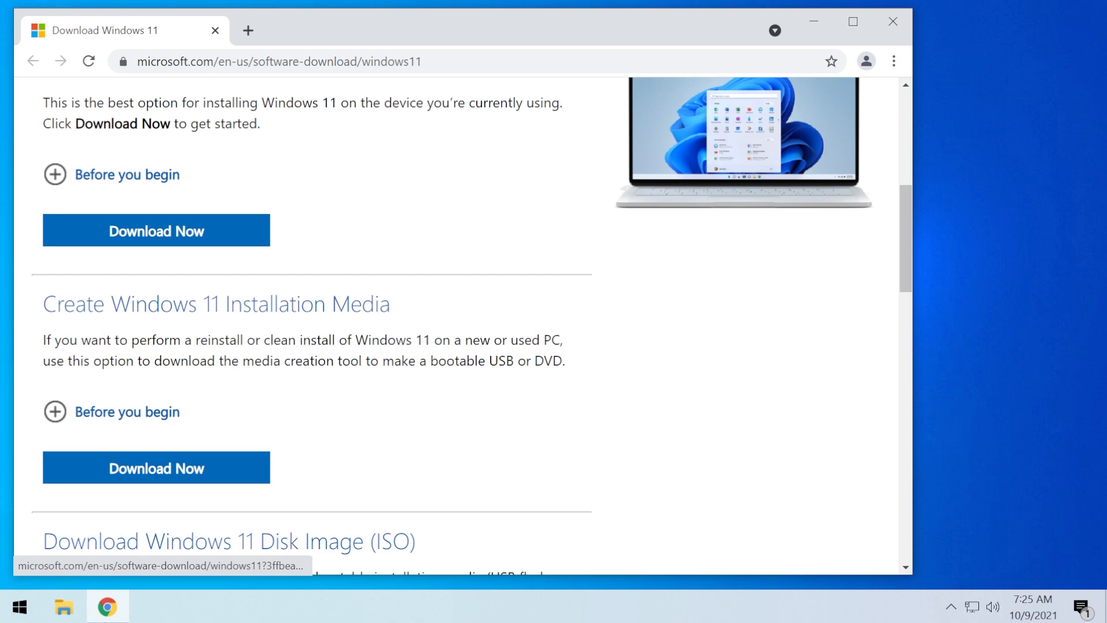
mouse_move(336, 277)
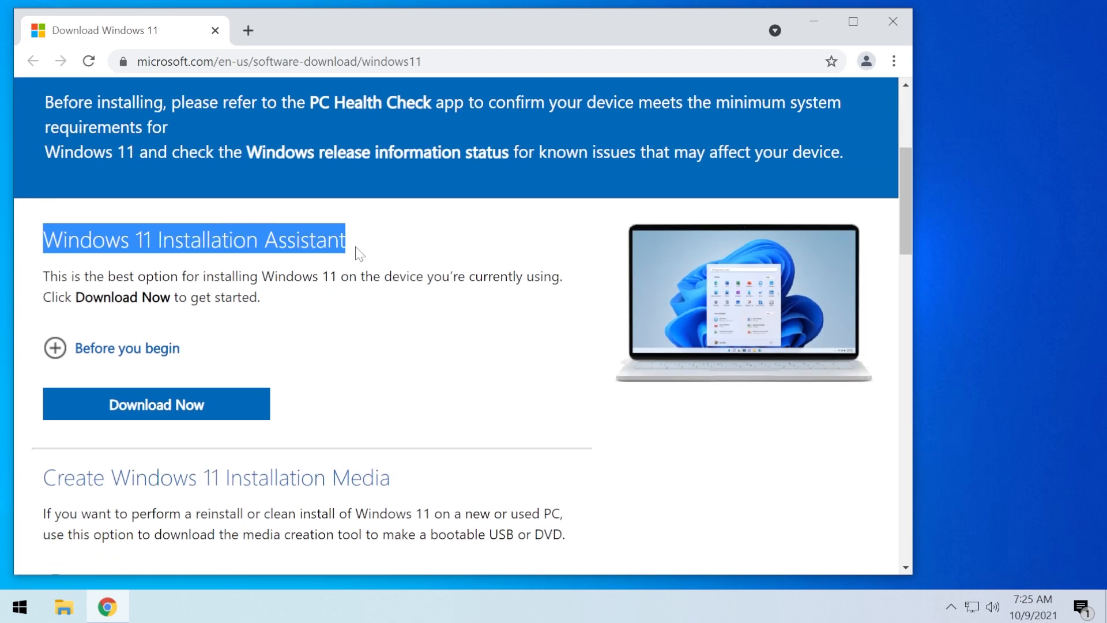
scroll("down", 3)
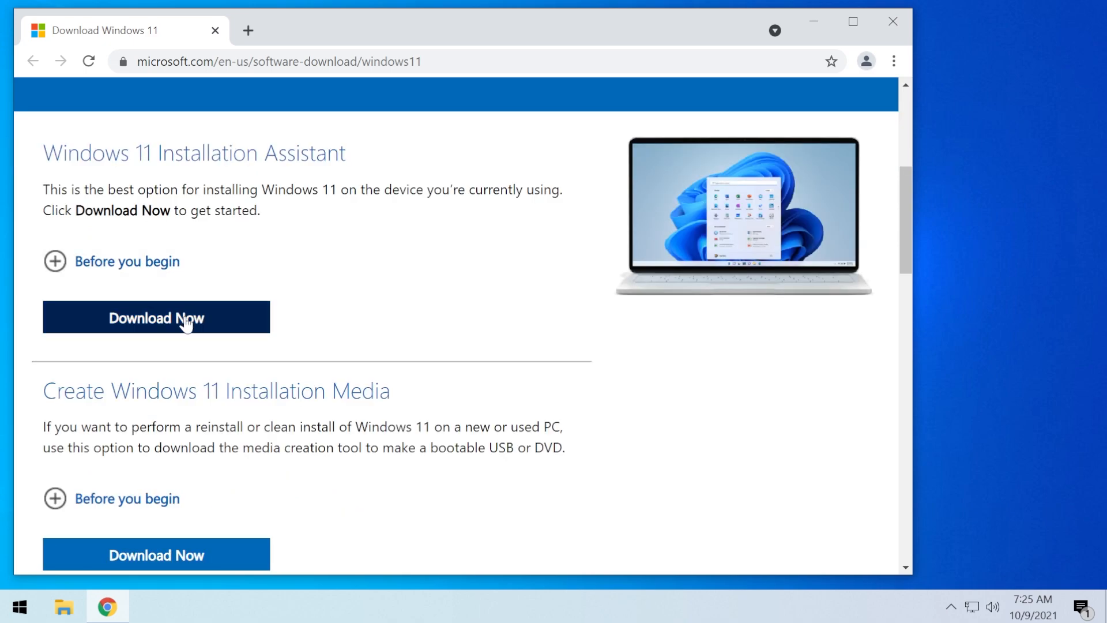
left_click(156, 317)
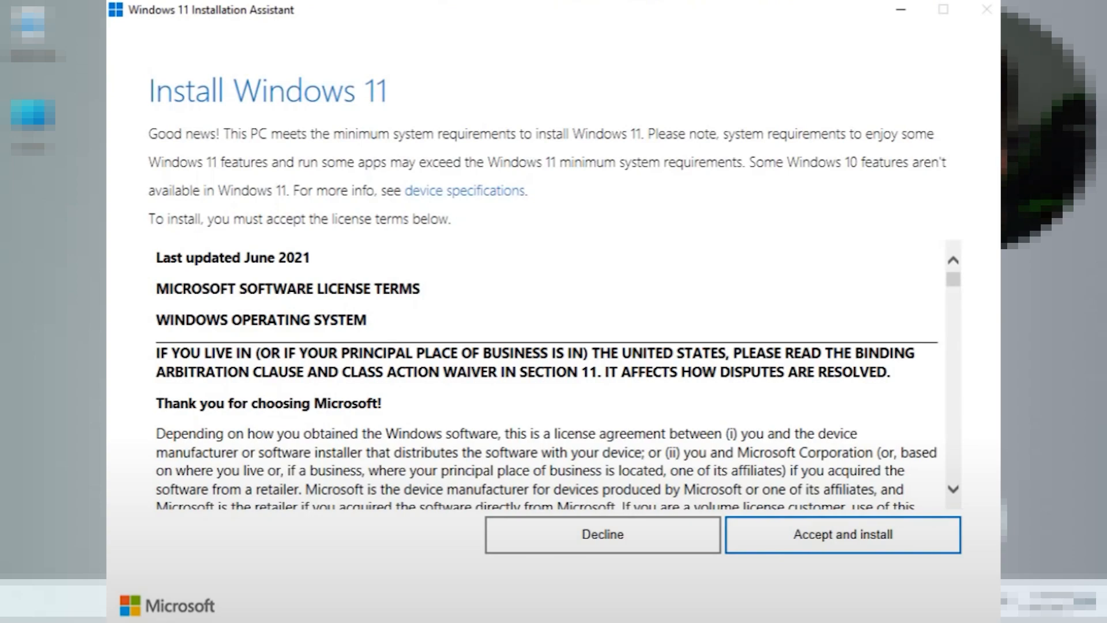
Accept the Installation Assistant license terms and begin installing
left_click(842, 534)
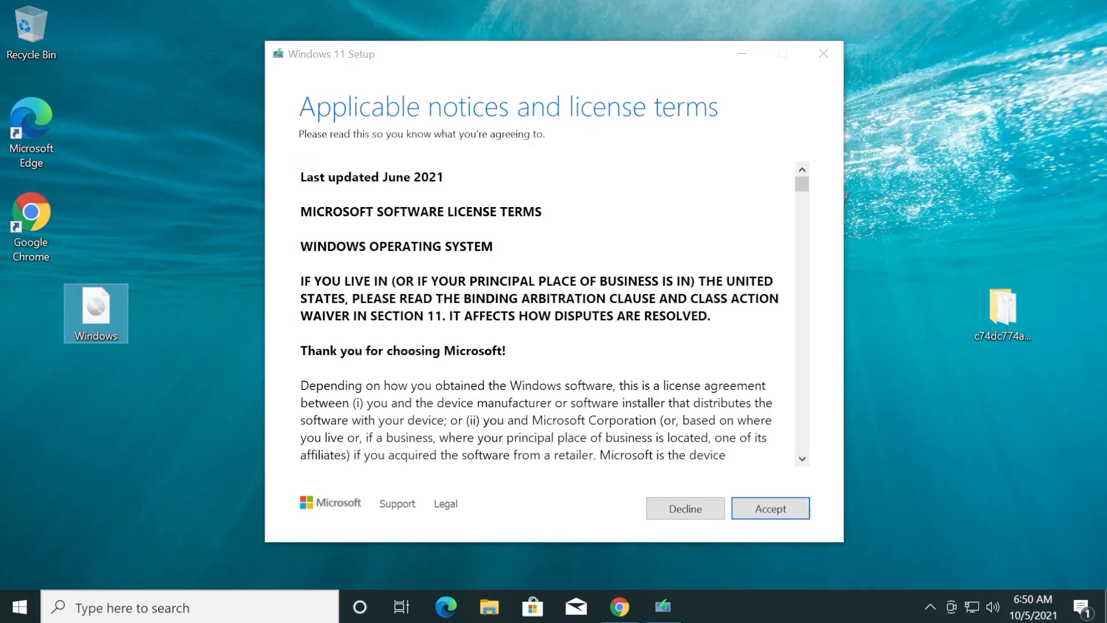
Accept the Setup license and install Windows 11 Pro, keeping personal files and apps
left_click(770, 513)
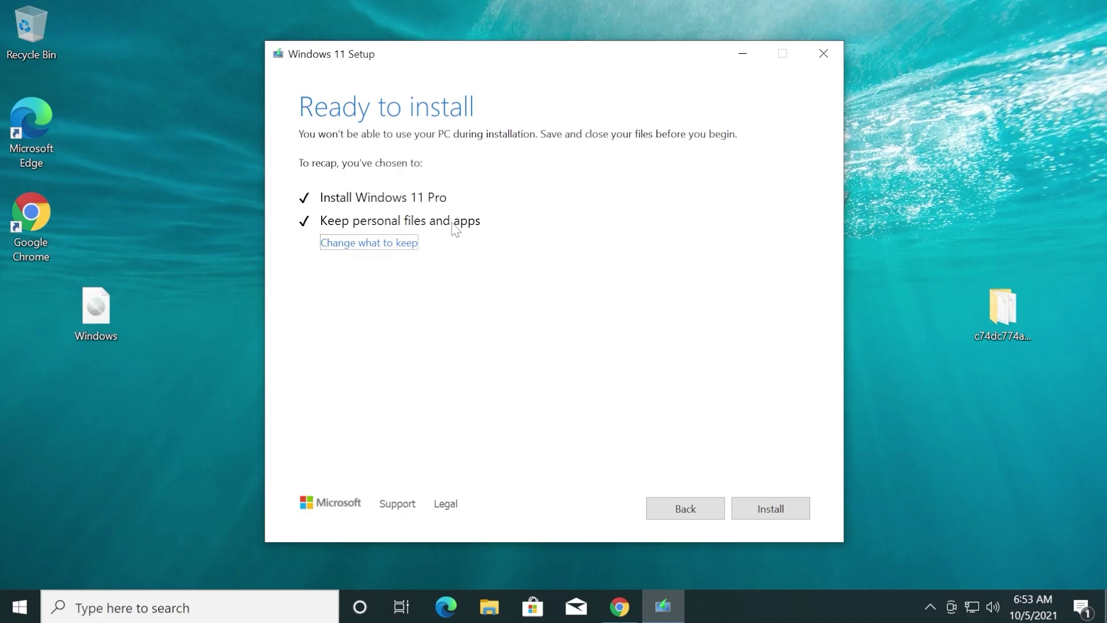
left_click(770, 508)
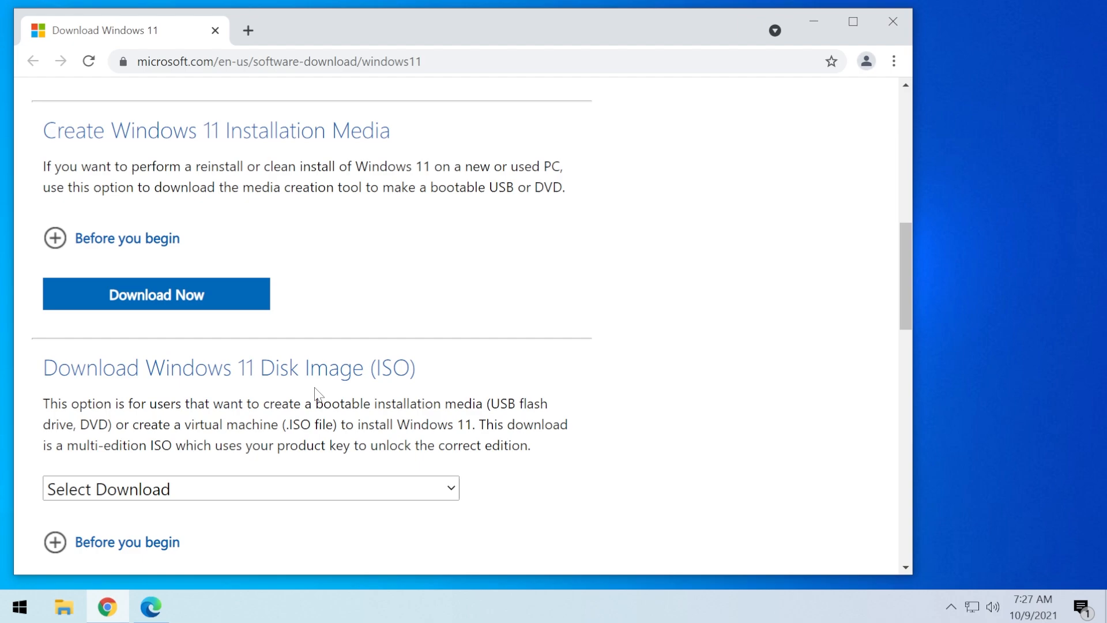
scroll("up", 3)
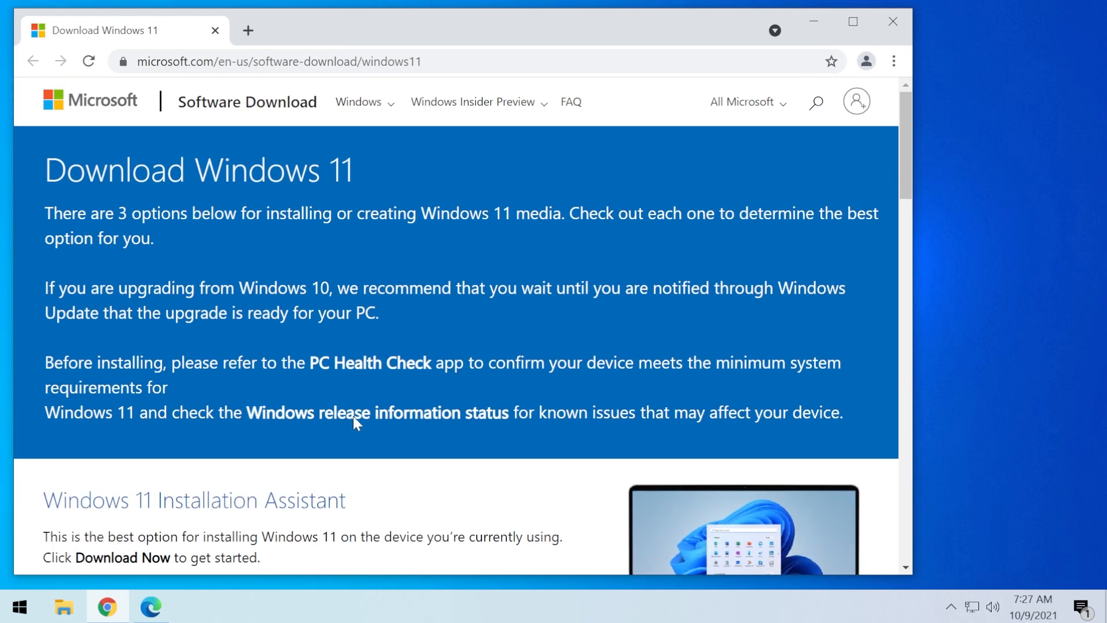
mouse_move(355, 413)
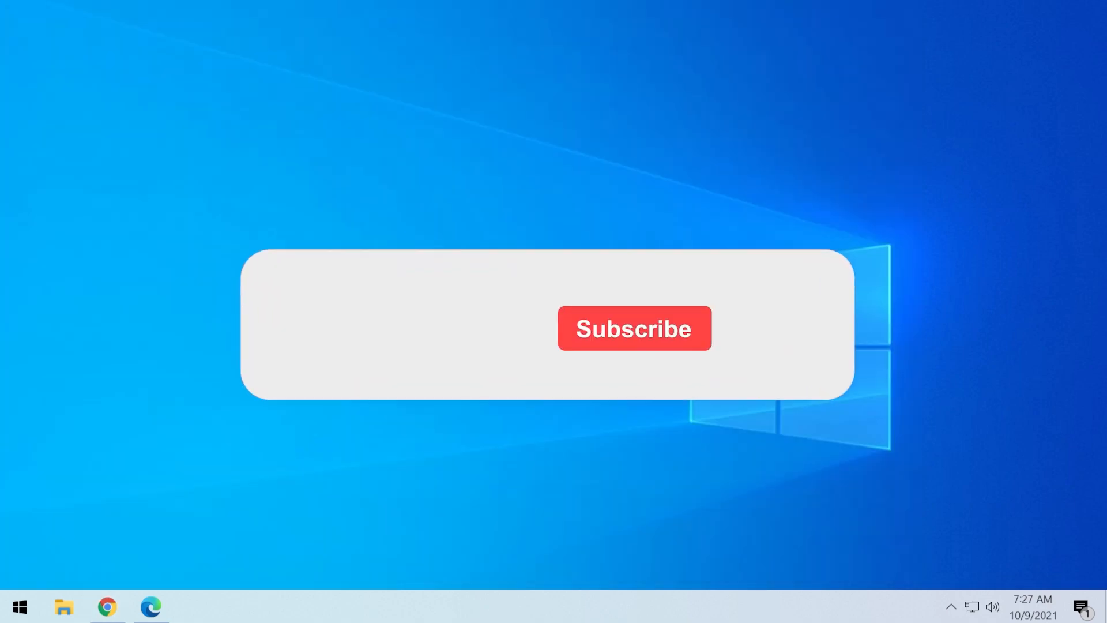
left_click(633, 328)
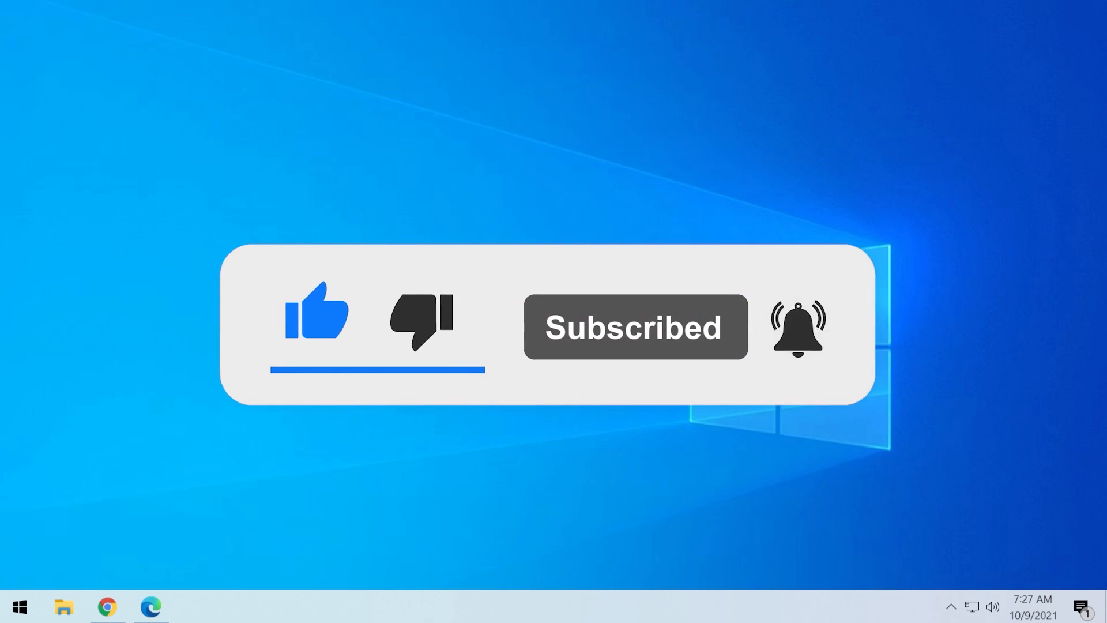